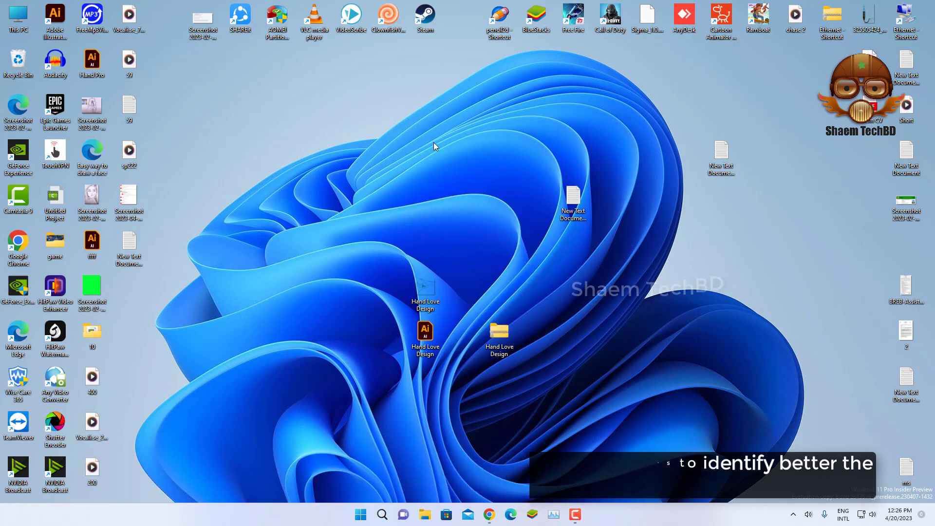
Step: Hide and restore desktop icons, then launch Command Prompt as administrator via a Start search for 'cmd'
right_click(434, 146)
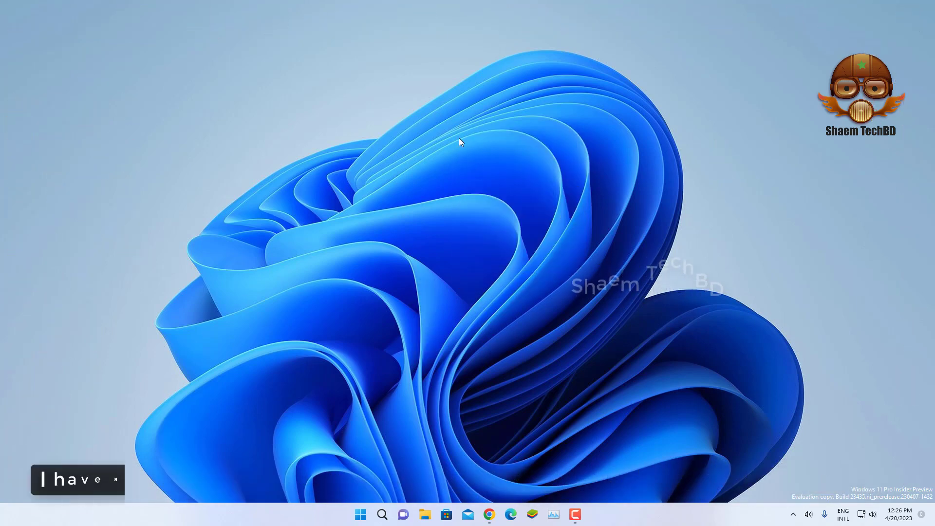
right_click(459, 142)
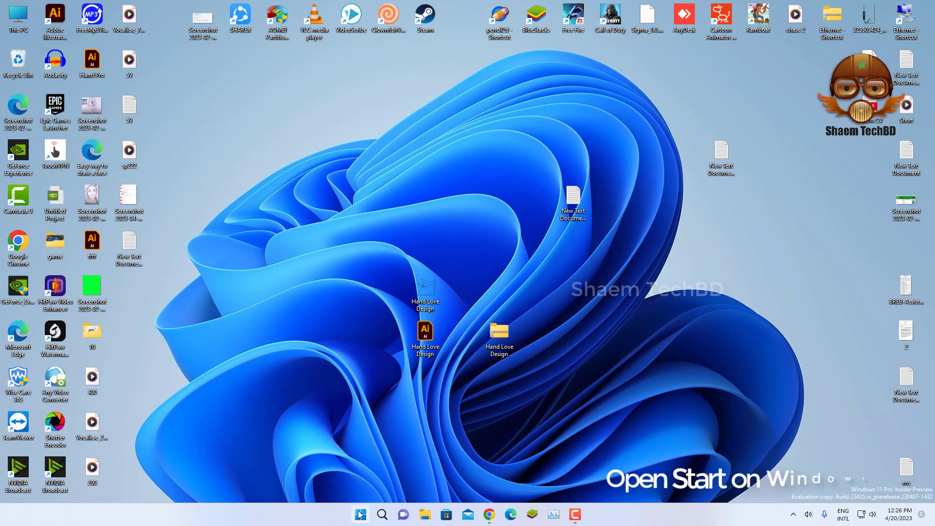
left_click(360, 515)
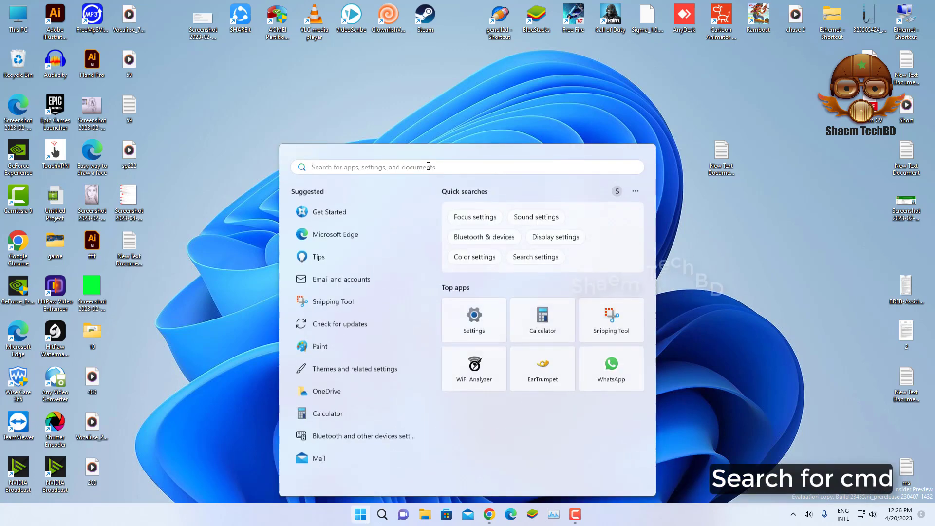
type("cmd")
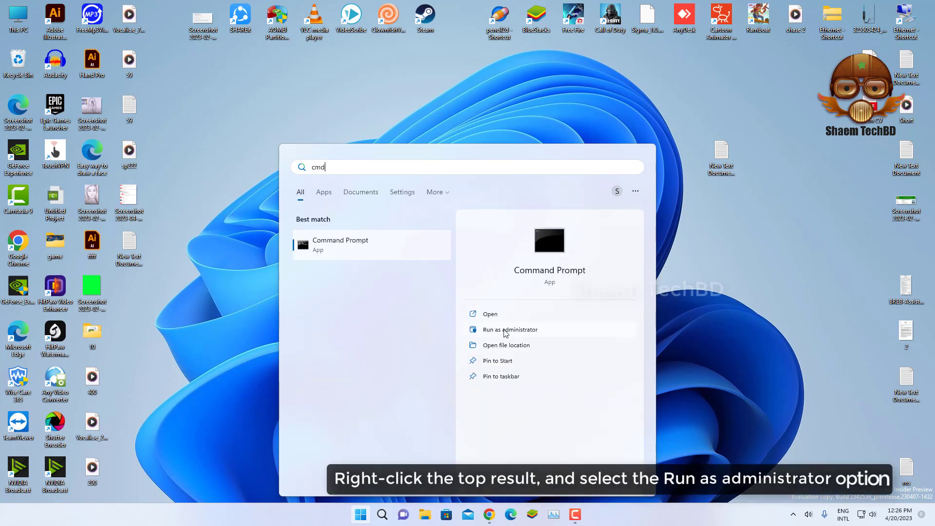
mouse_move(501, 333)
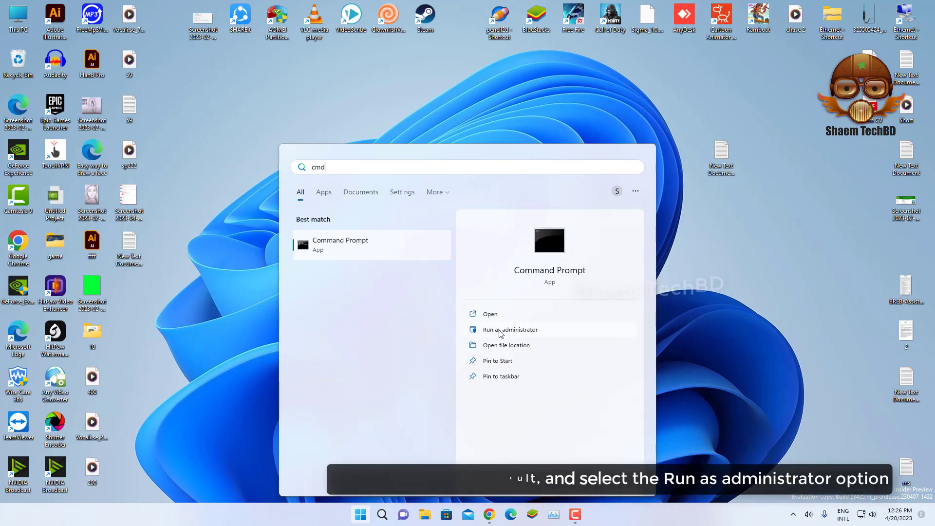
left_click(509, 329)
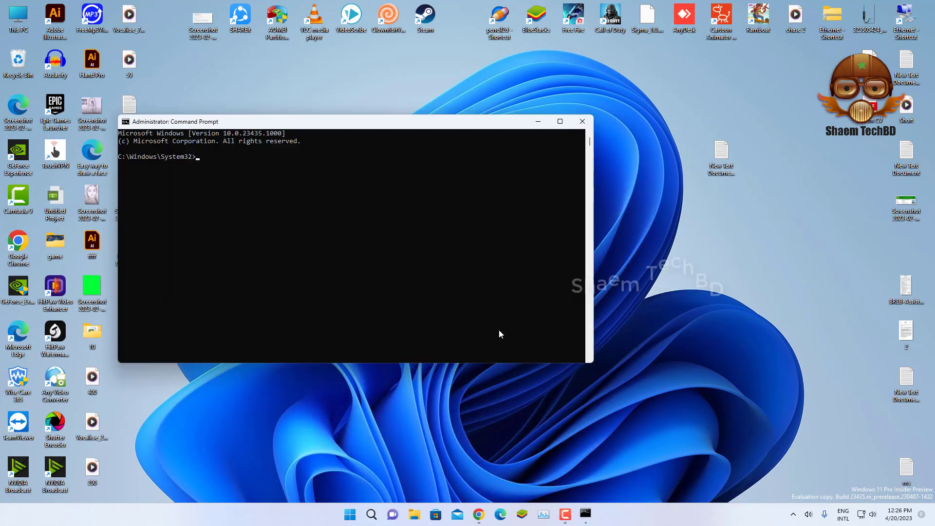
Step: Maximize the console and run bcdedit to list the Boot Manager and boot loader entries
left_click(559, 121)
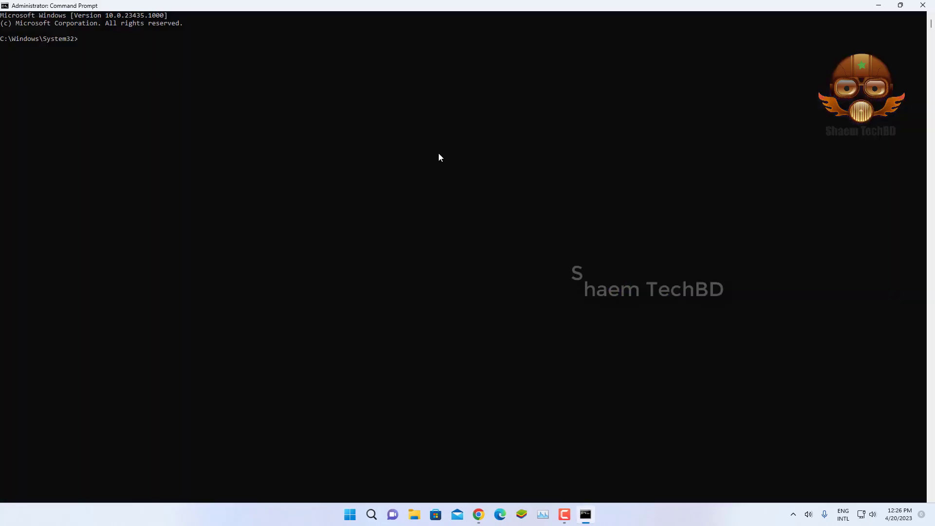
type("bcdedit")
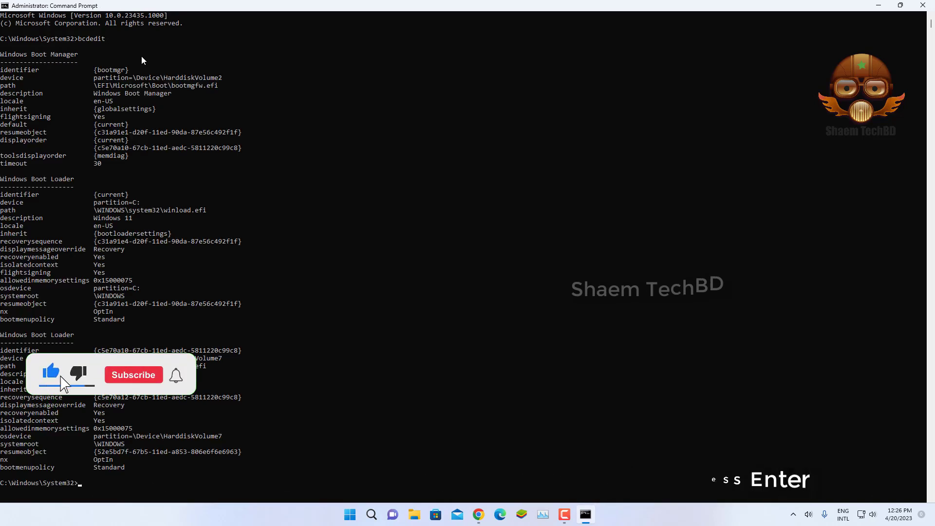
left_click(133, 375)
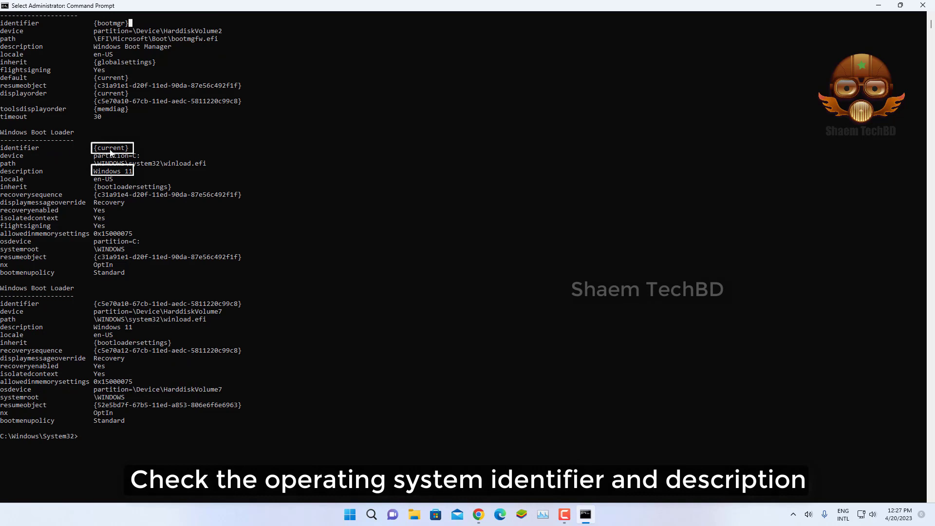
mouse_move(86, 175)
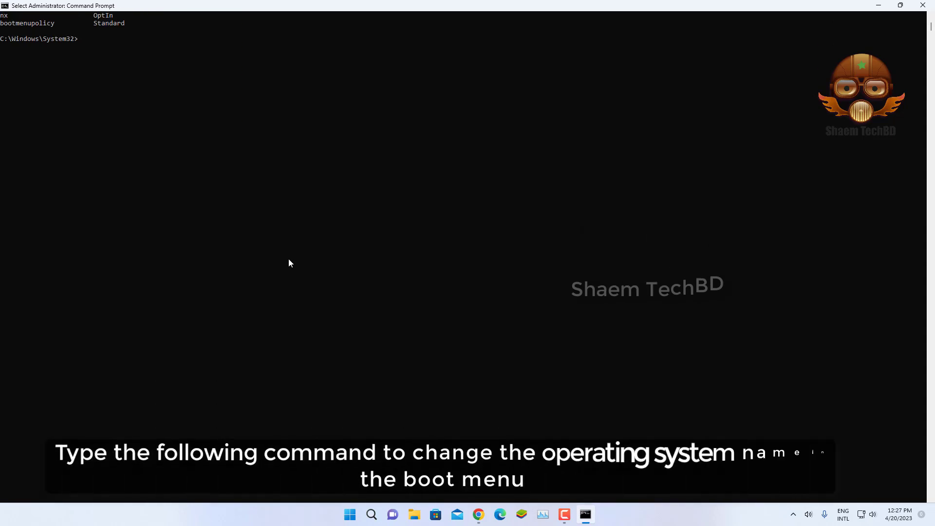
mouse_move(204, 125)
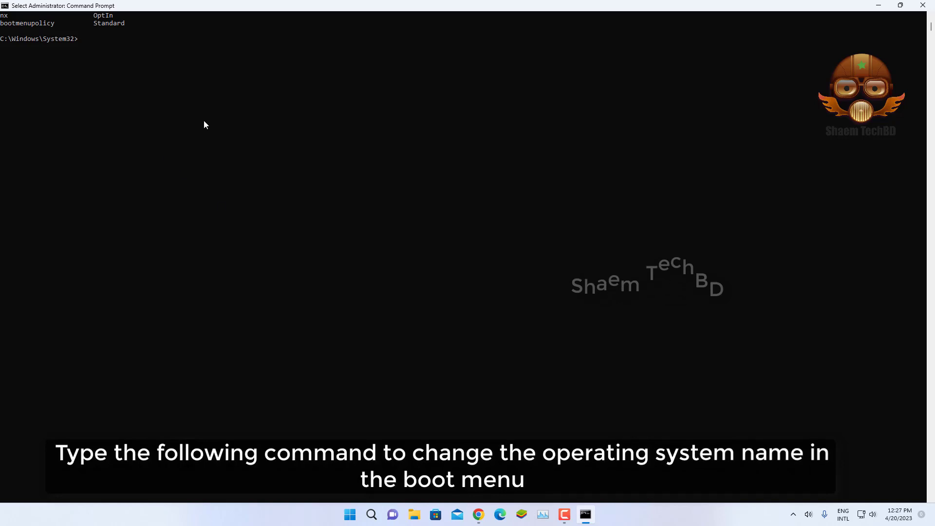
Step: Run bcdedit /set {IDENTIFIER} description "Windows 11 Dev", which fails with Element not found
type("bcdedit /set {IDENTIFIER} description \"NEW-NAME\"")
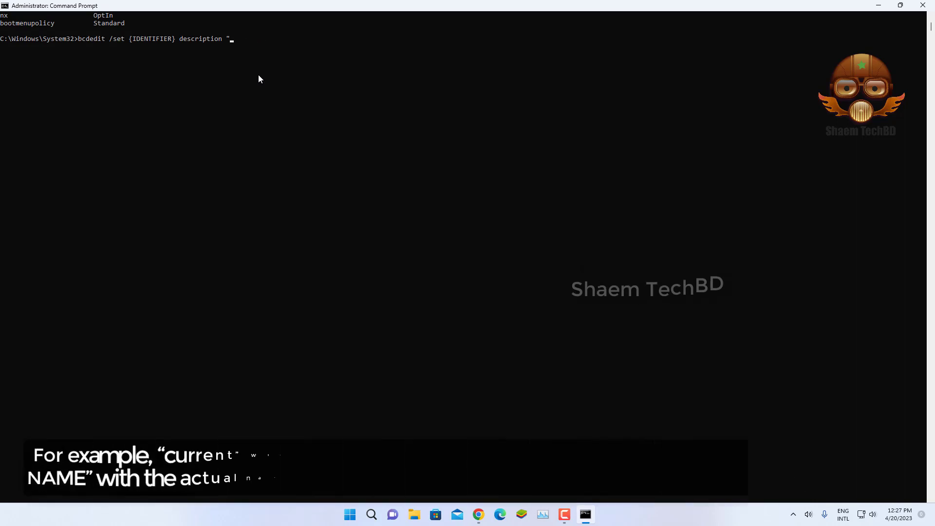
type("Windows")
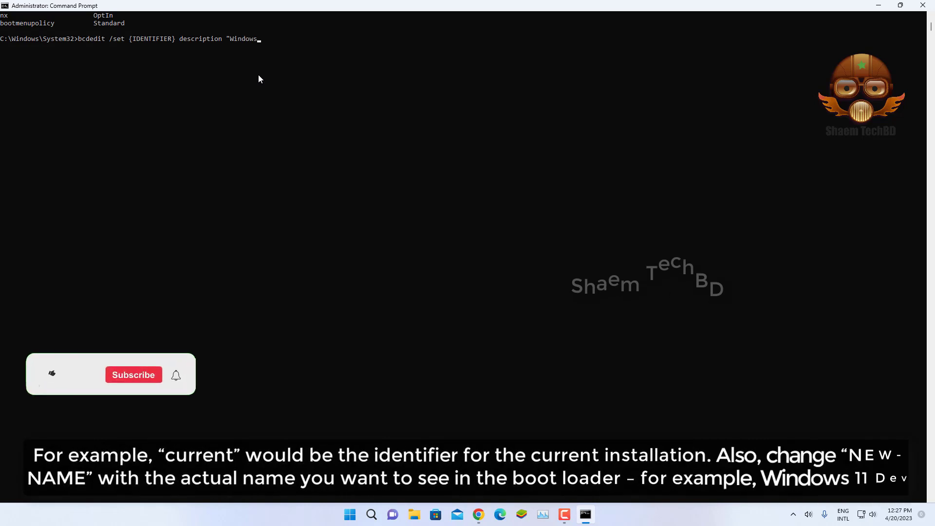
type("11")
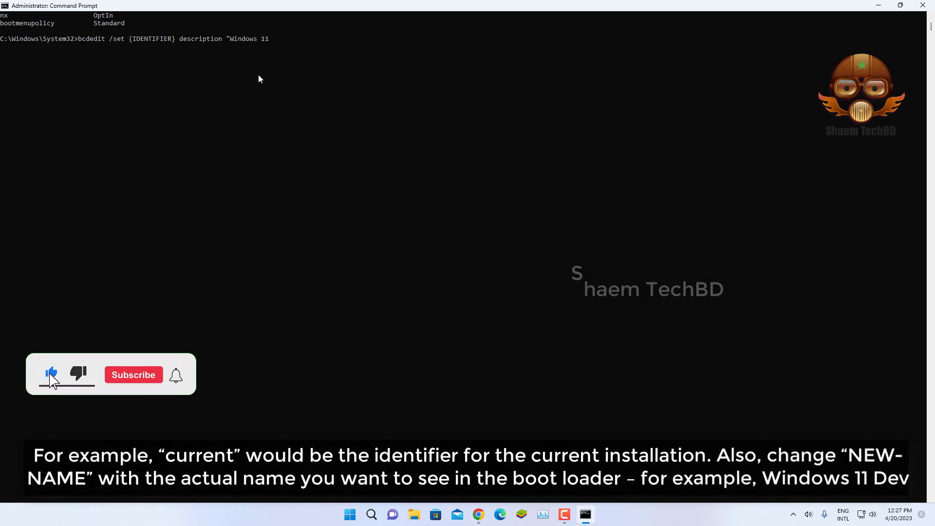
left_click(133, 374)
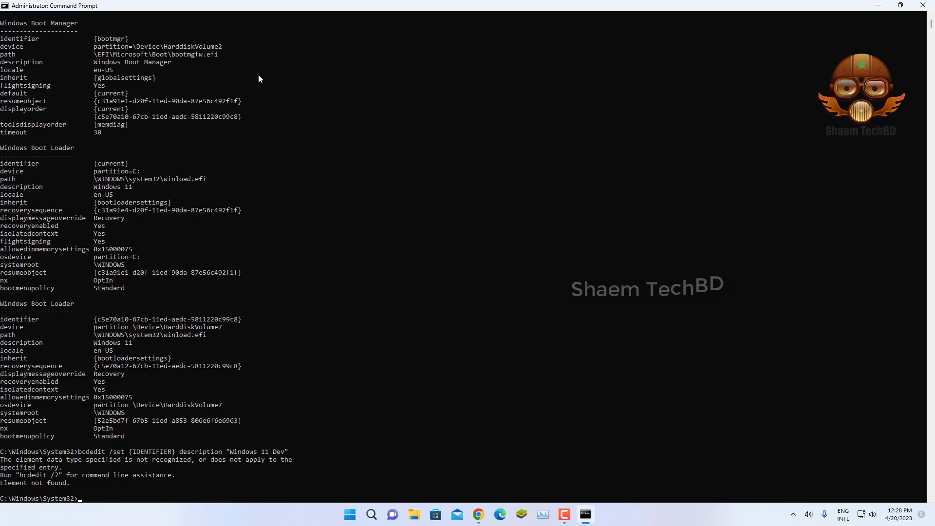
mouse_move(268, 174)
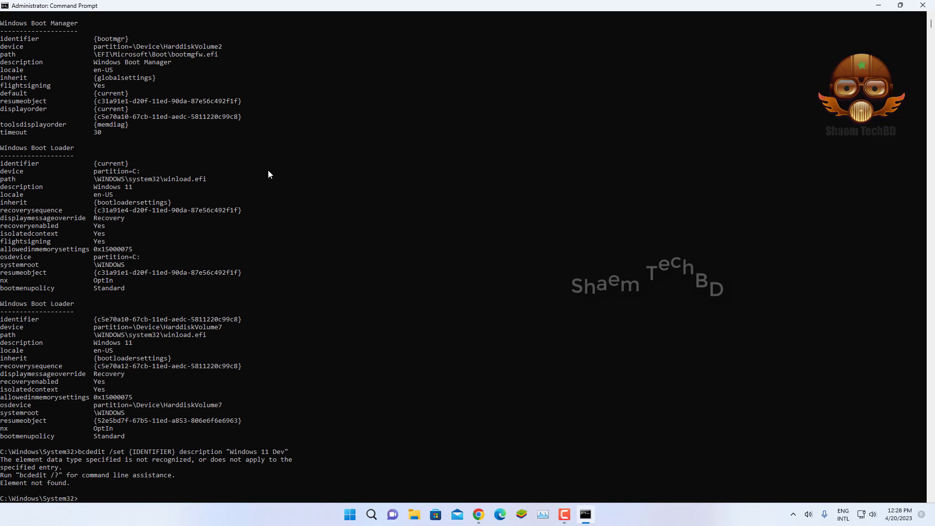
Step: Run bcdedit /set {current} description "Windows 11 Dev", which completes successfully
scroll("down", 3)
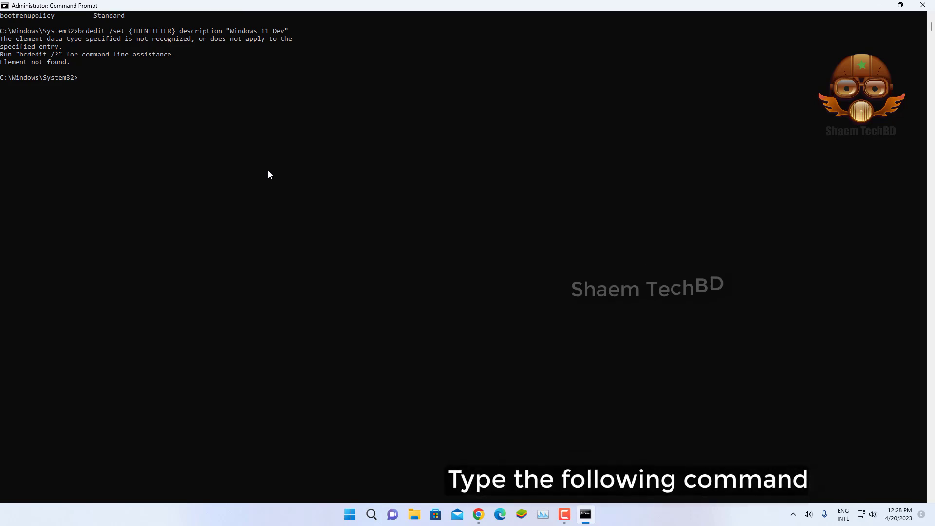
type("bcdedit /set {current} description \"Windows 11 Dev\"")
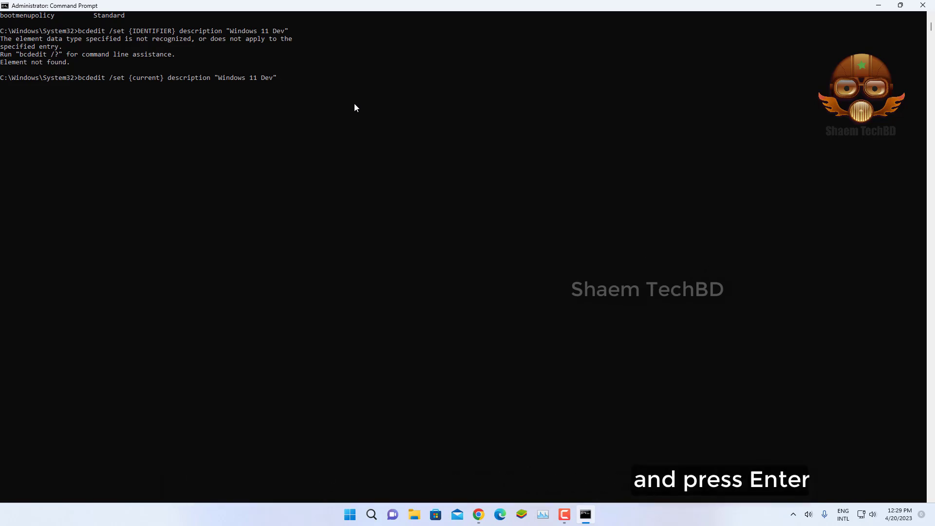
key("Return")
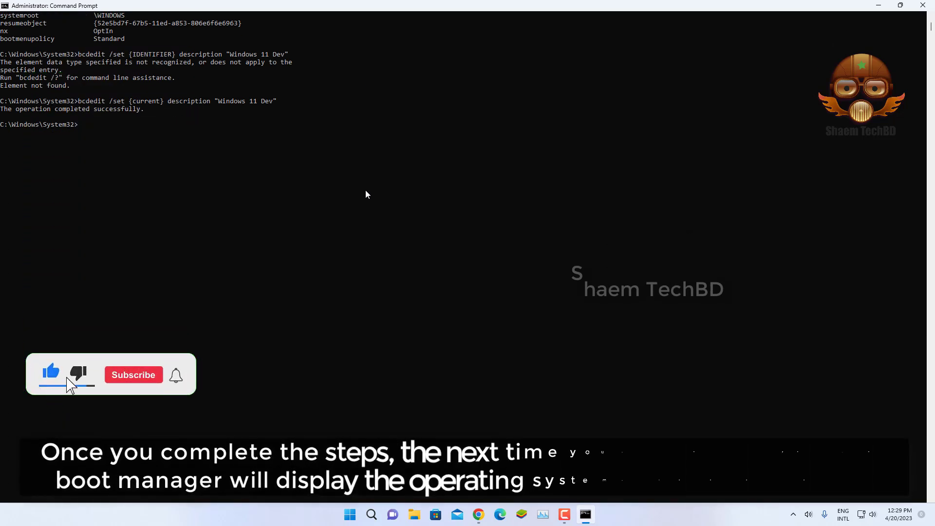
left_click(133, 375)
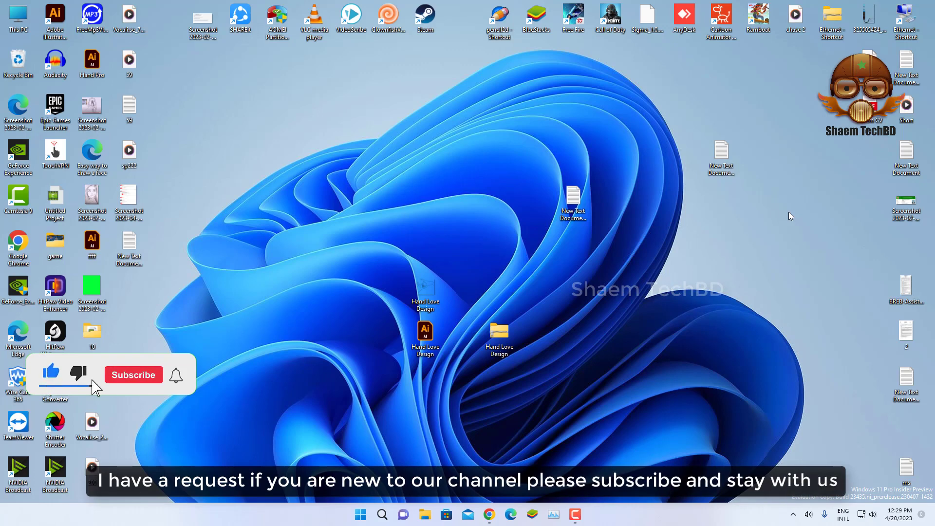
Step: Leave the administrator console and open the Start menu from the taskbar
left_click(360, 514)
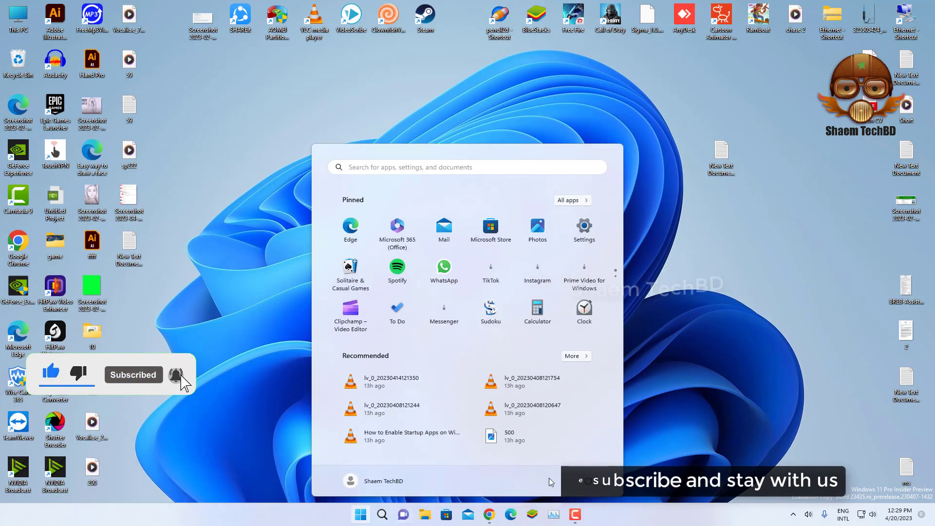